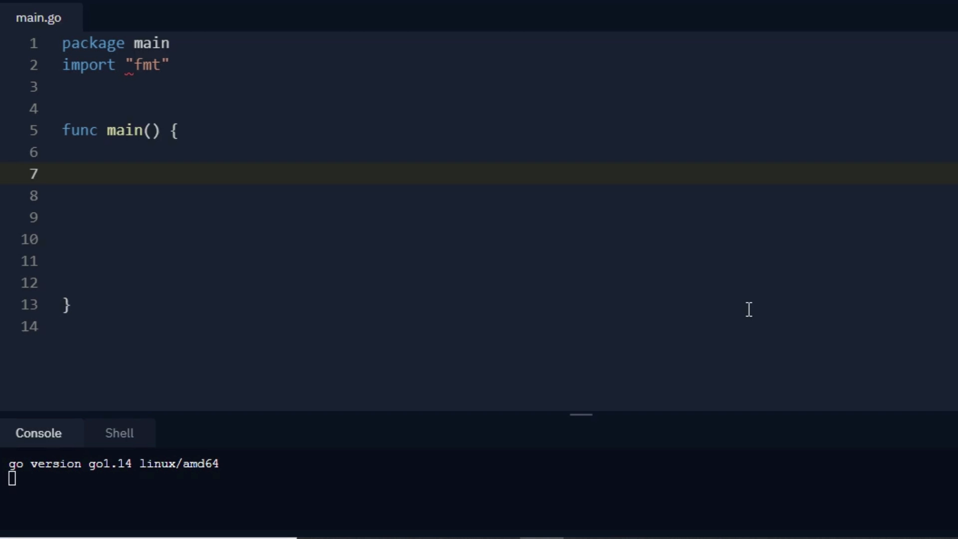
mouse_move(409, 207)
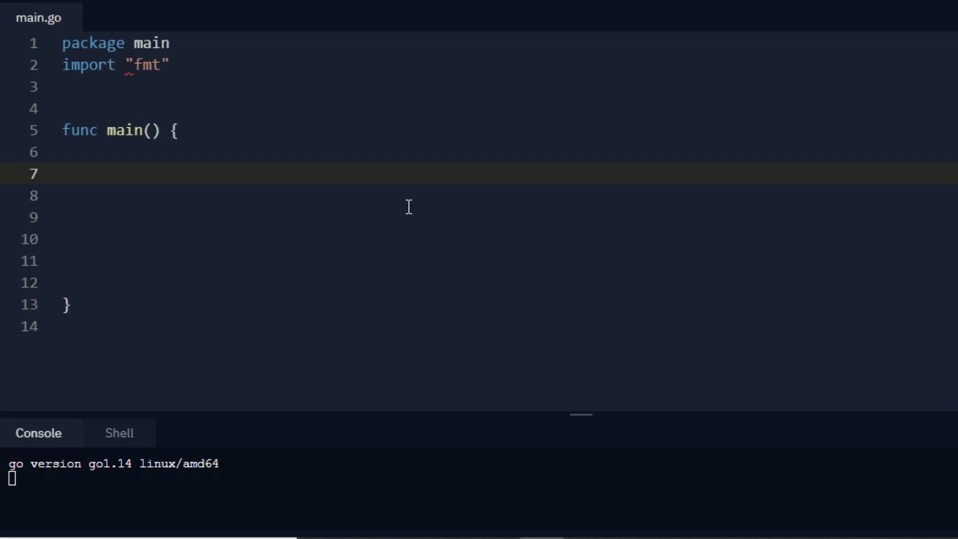
mouse_move(128, 65)
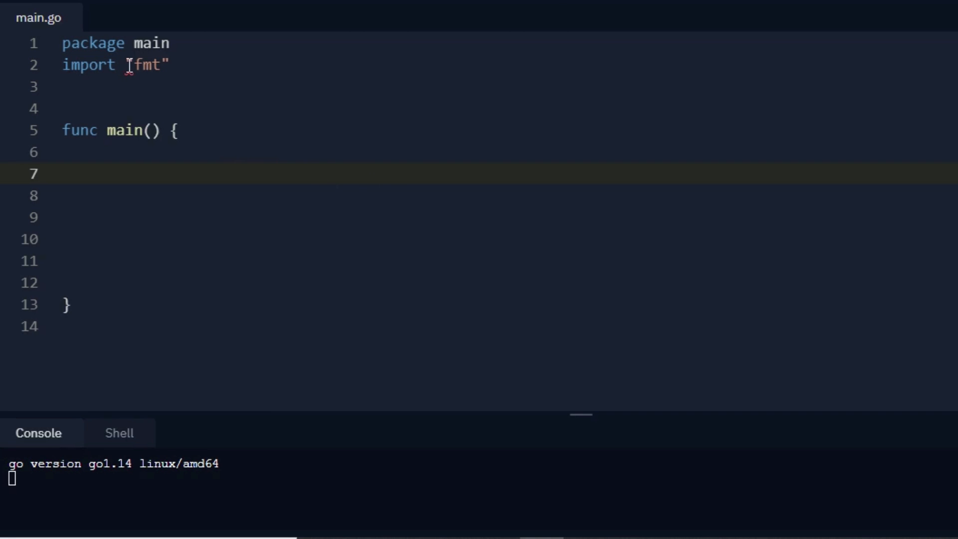
Turn the fmt import into a parenthesized block and add "sort" on a new line.
text(()
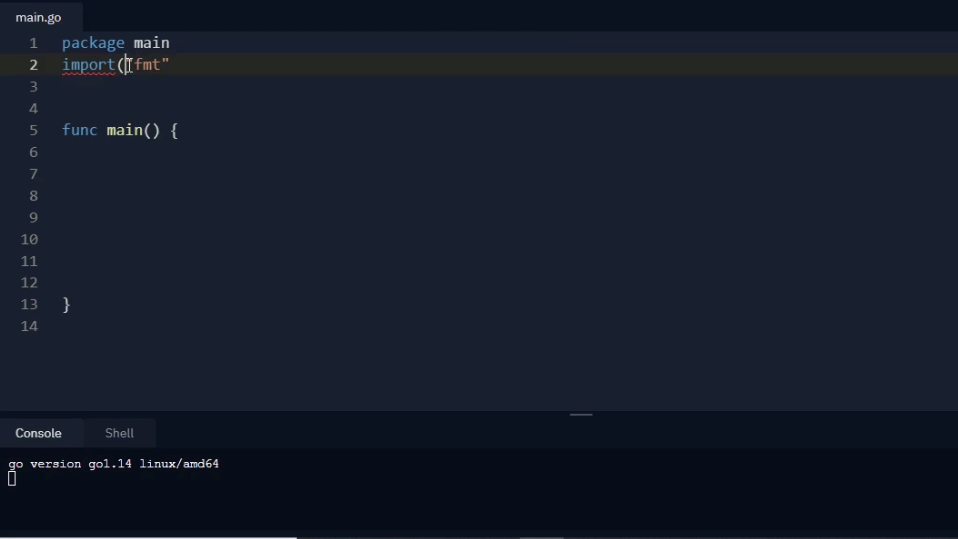
key(Enter)
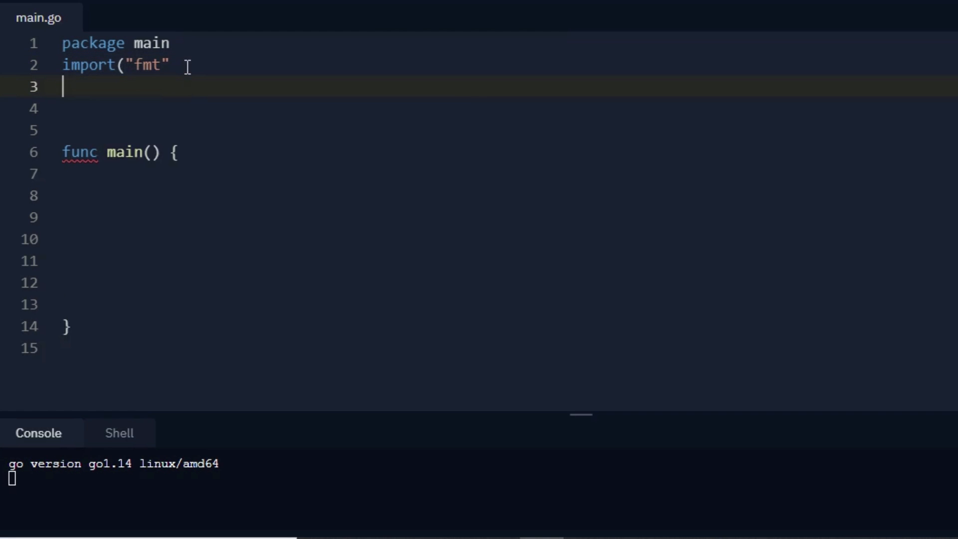
text(soty)
text())
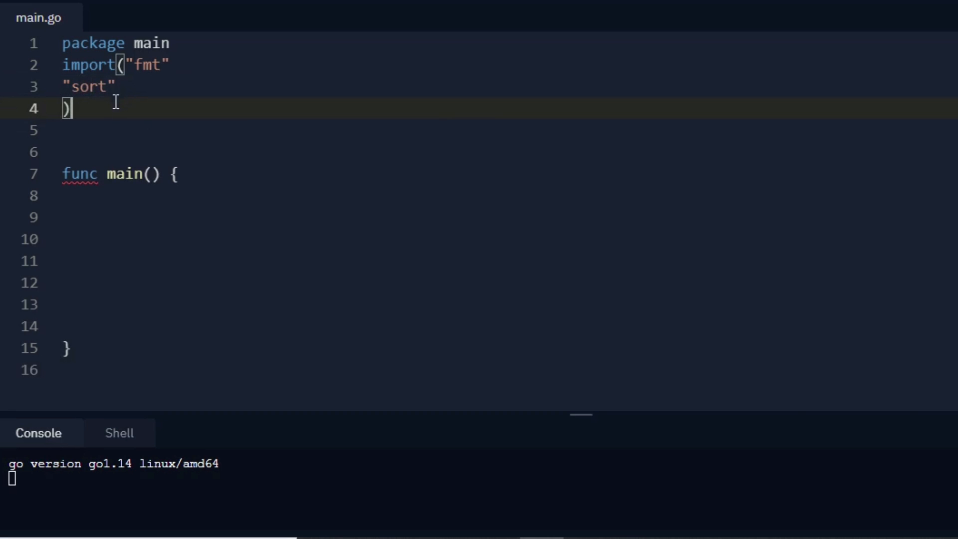
Inside main, declare arr := []int{2,1,6,5,90,40}.
click(177, 175)
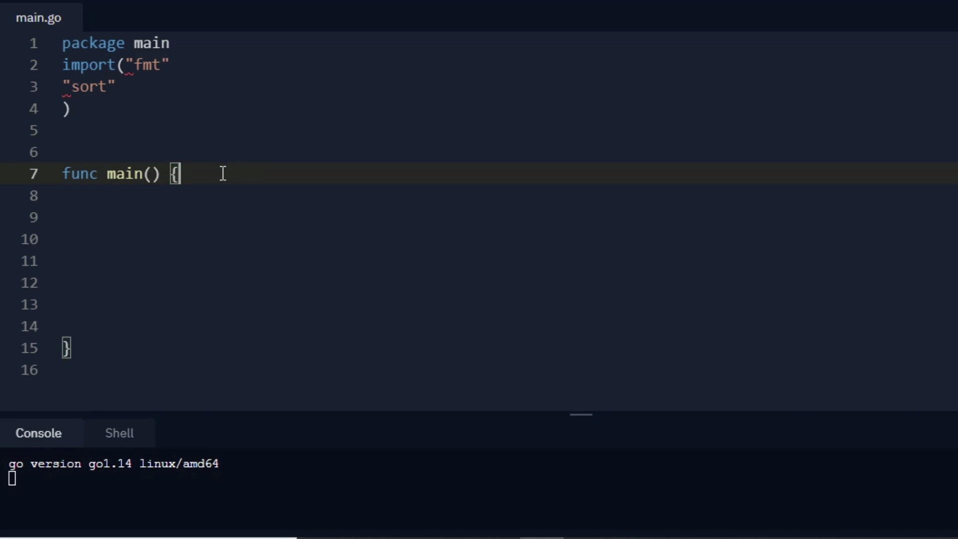
key(Return)
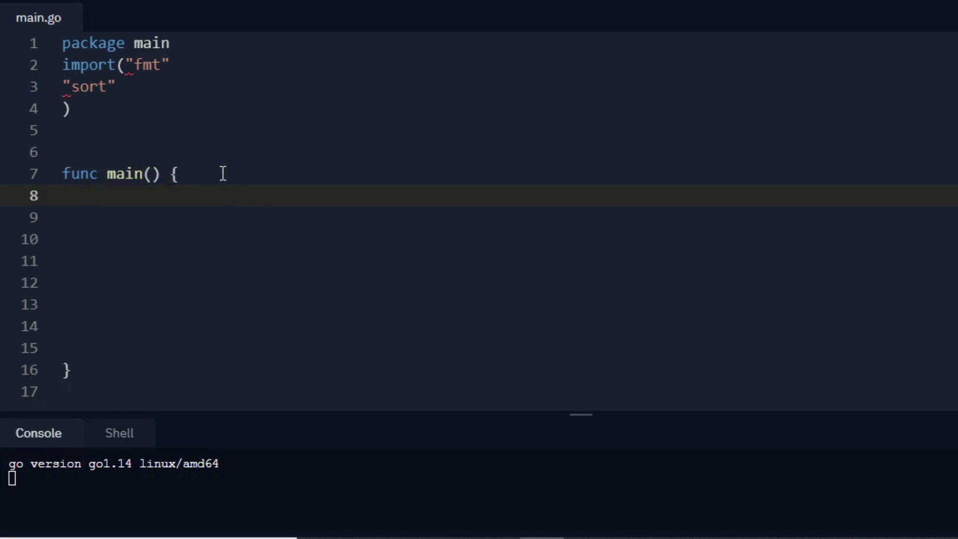
text(arr:)
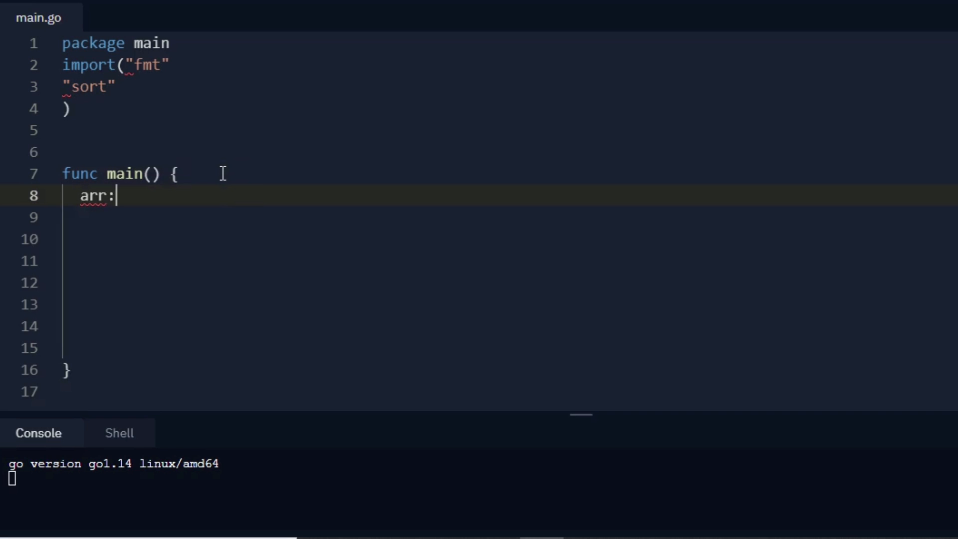
text(=[])
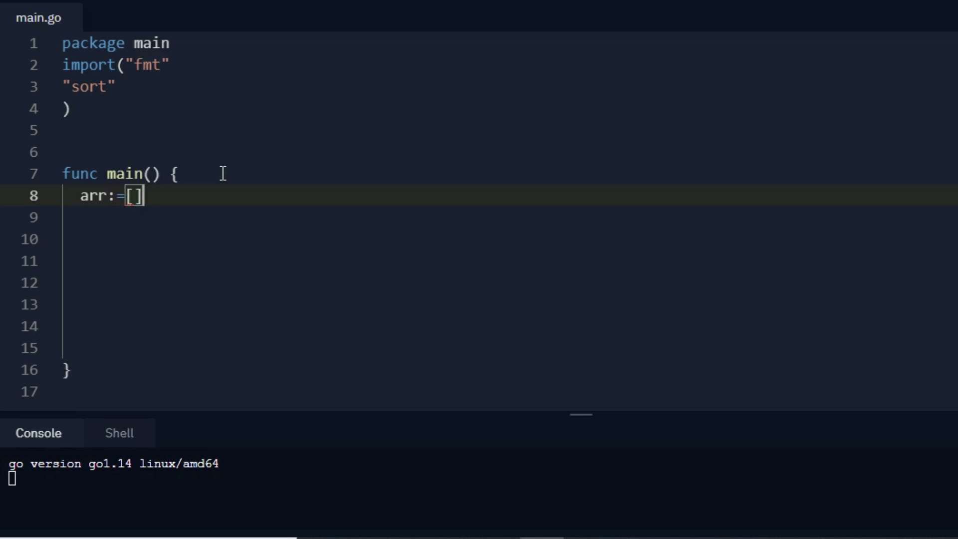
text(int{})
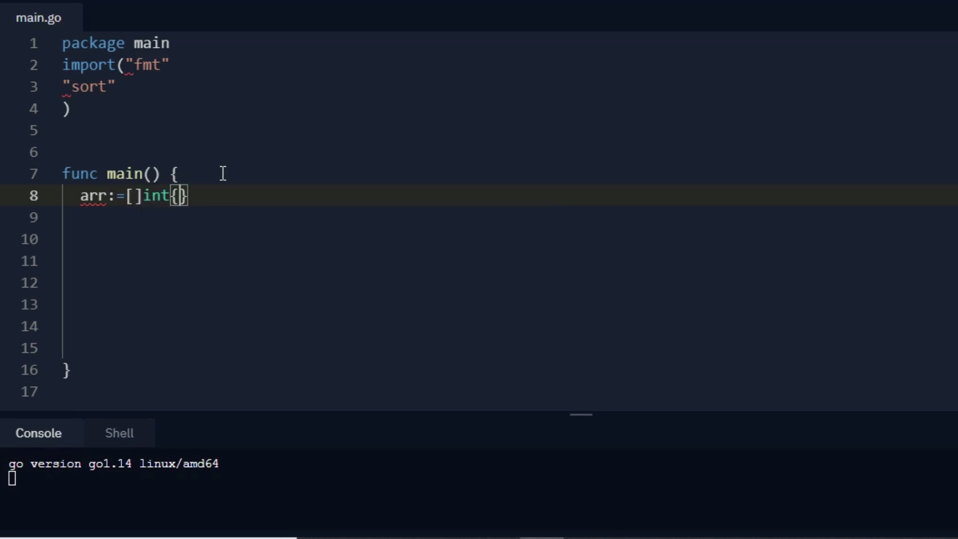
text(2)
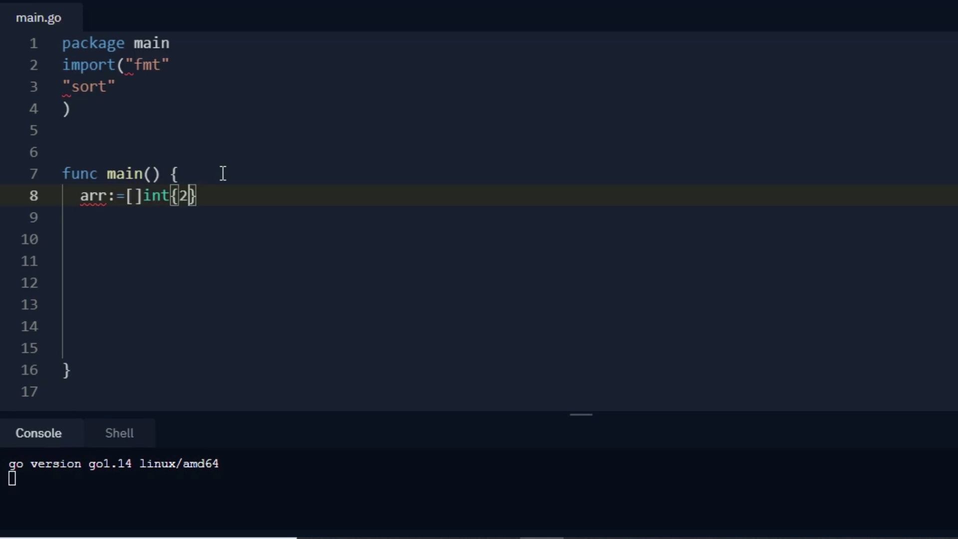
text(,1,6)
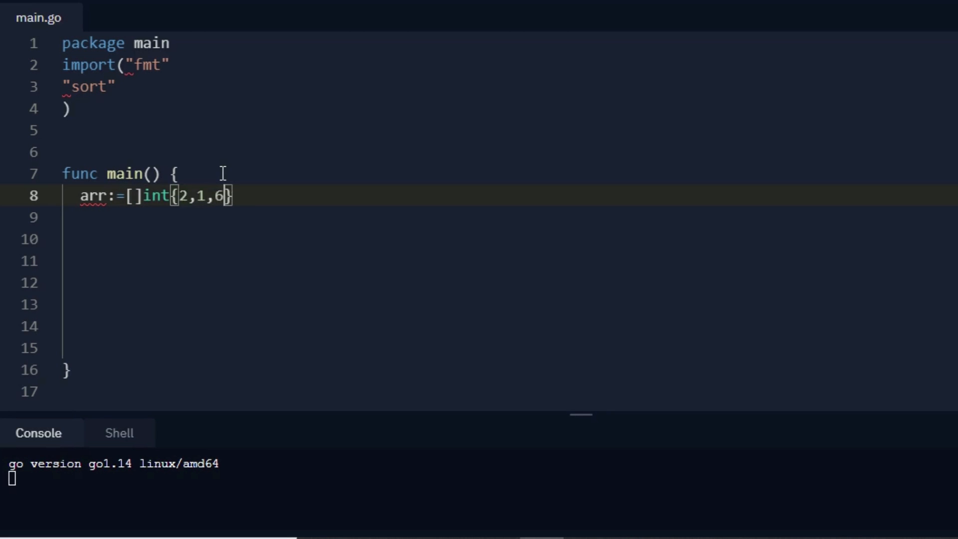
text(5,)
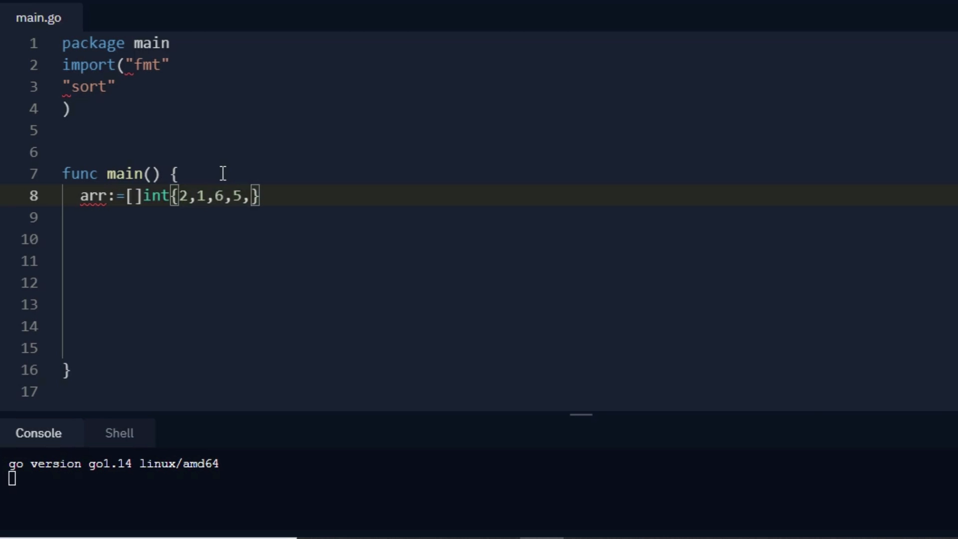
text(90)
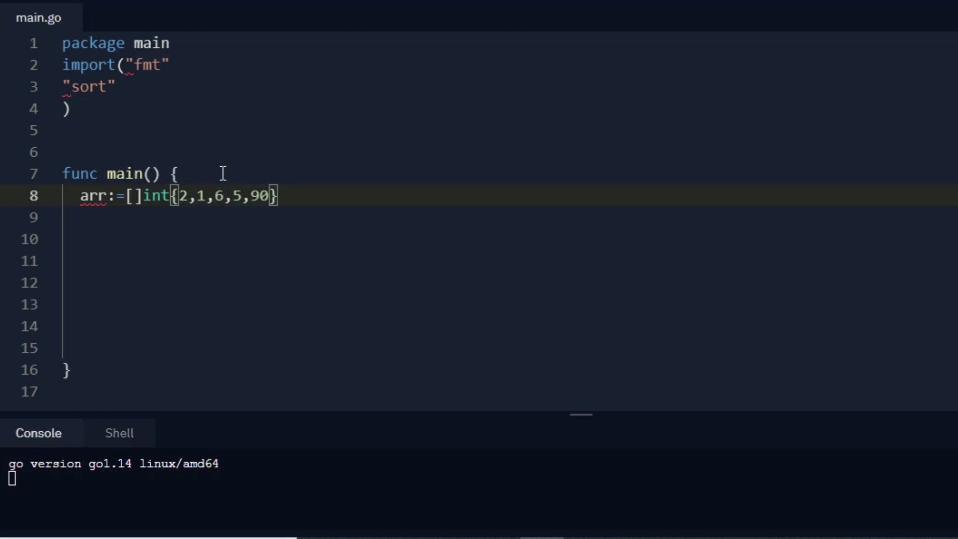
text(,)
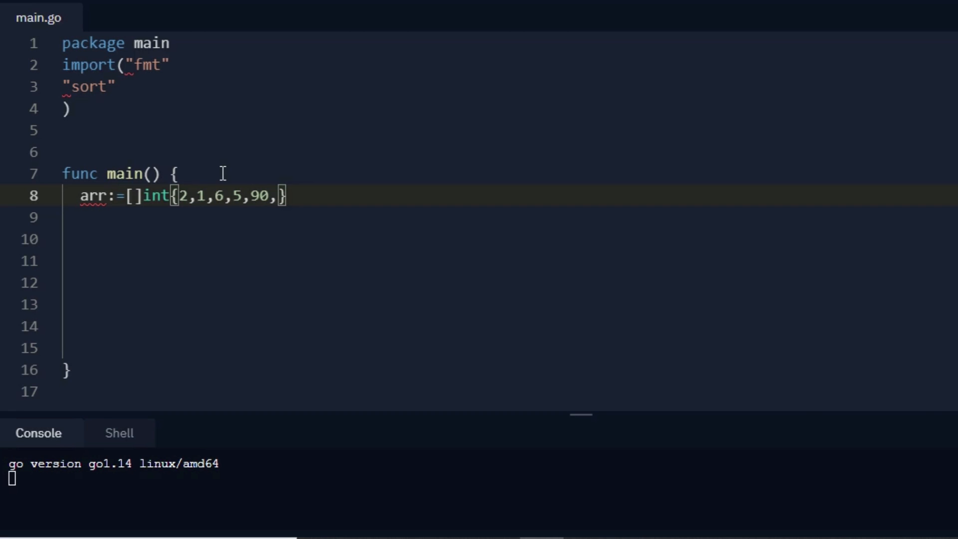
text(40)
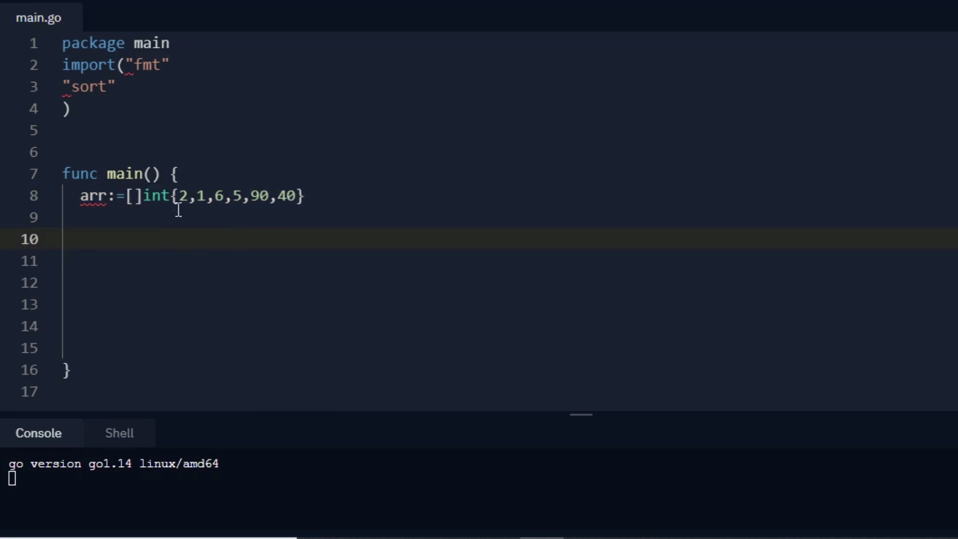
mouse_move(158, 196)
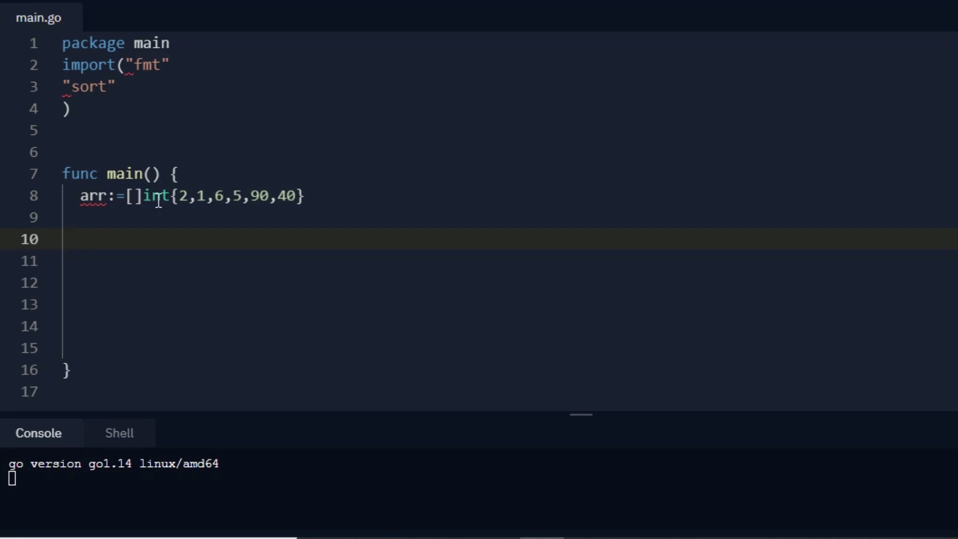
mouse_move(332, 188)
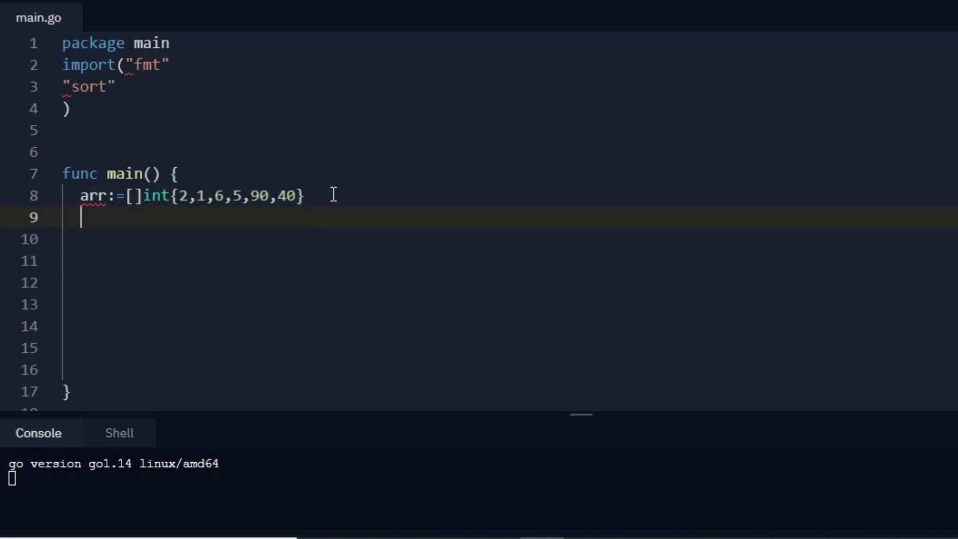
Add a sort.Ints(arr) call using the autocomplete suggestion.
text(sort)
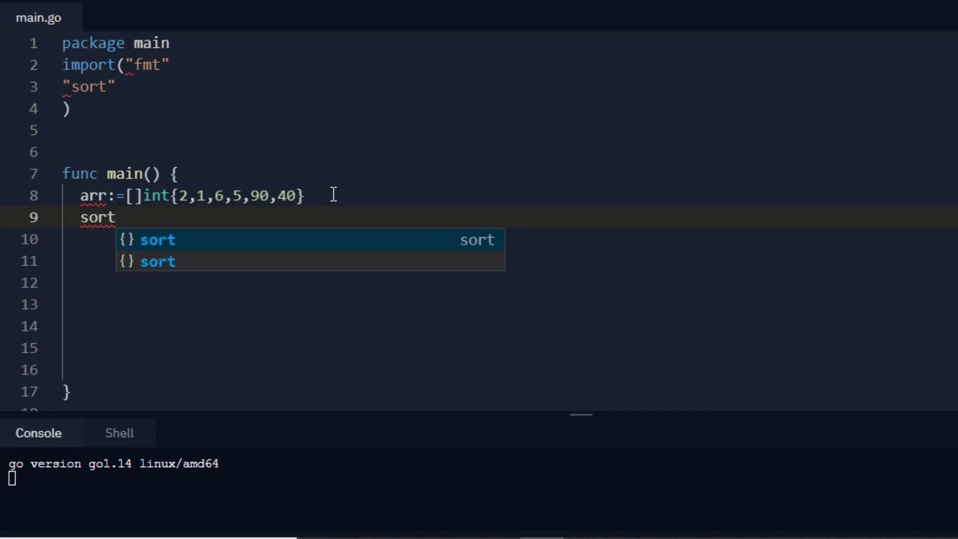
text(.)
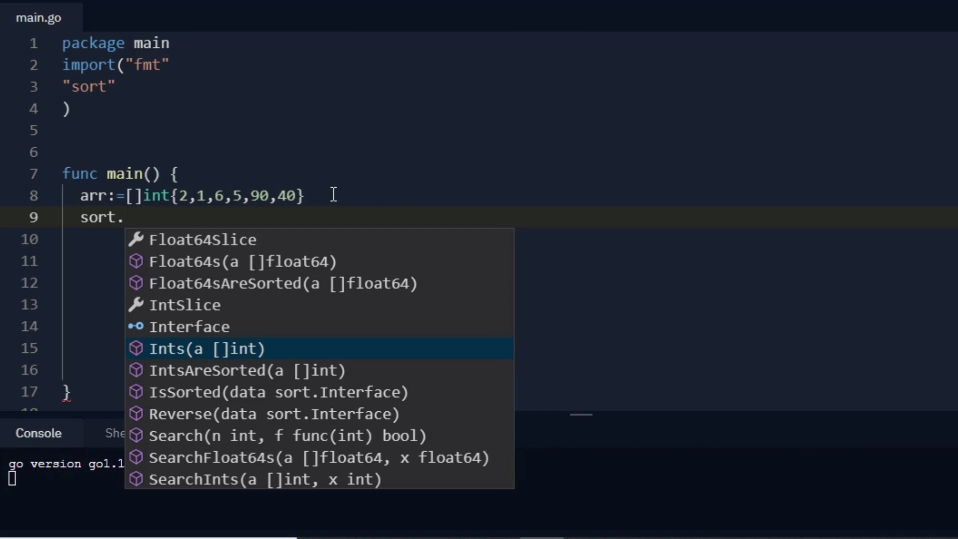
mouse_move(226, 282)
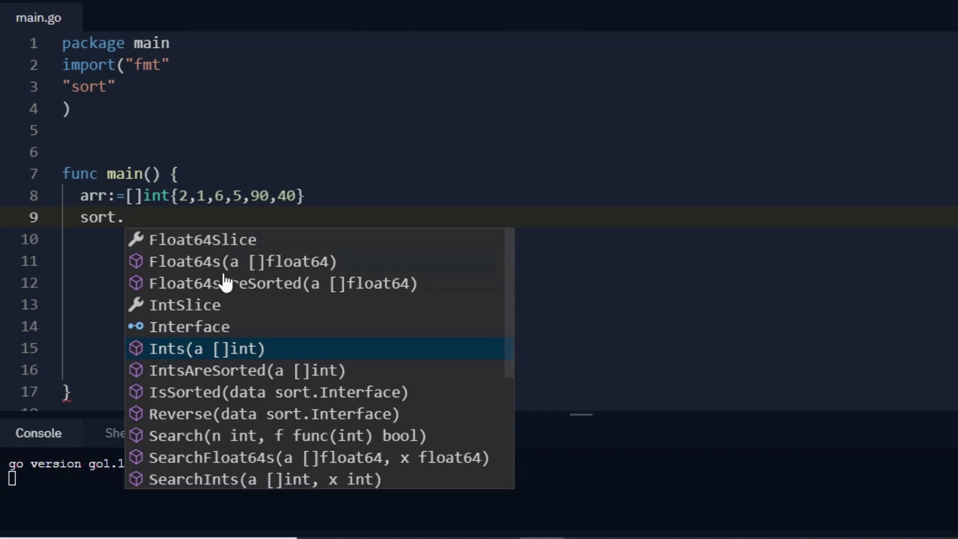
mouse_move(180, 357)
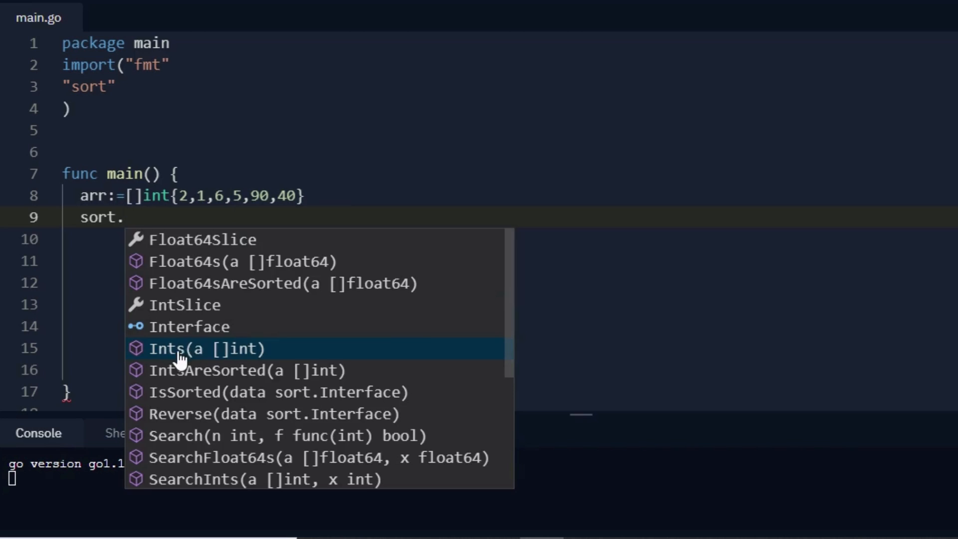
click(206, 349)
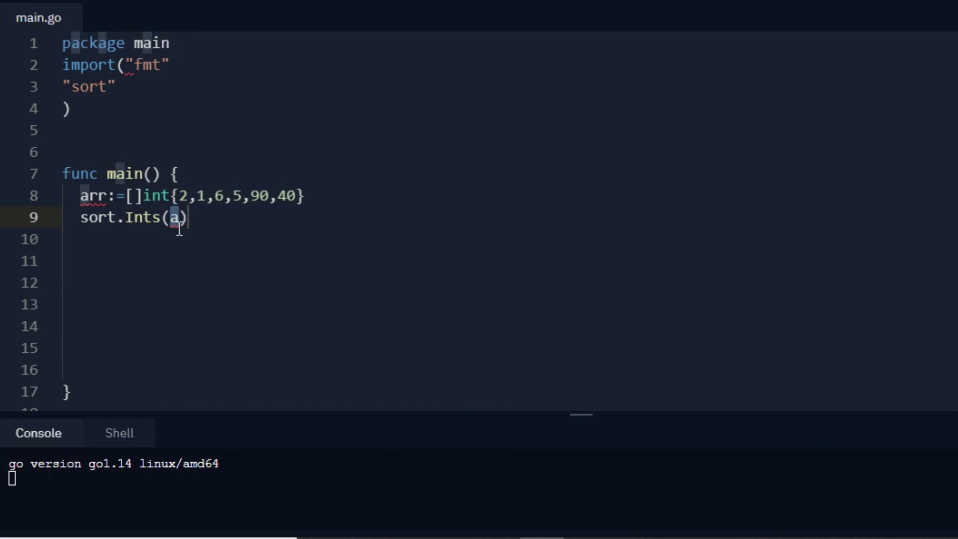
text(rr)
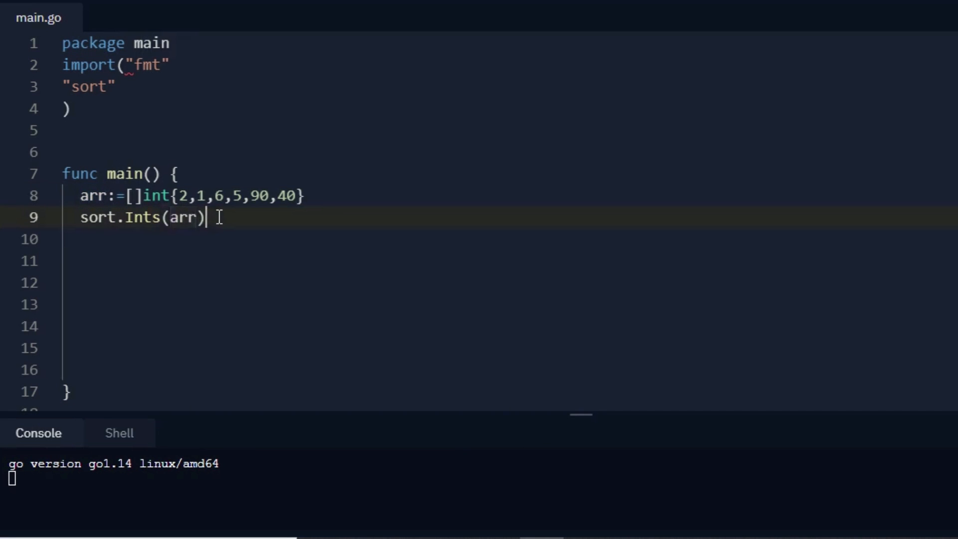
On the next line, add fmt.Println(arr) to print the sorted slice.
key(Return)
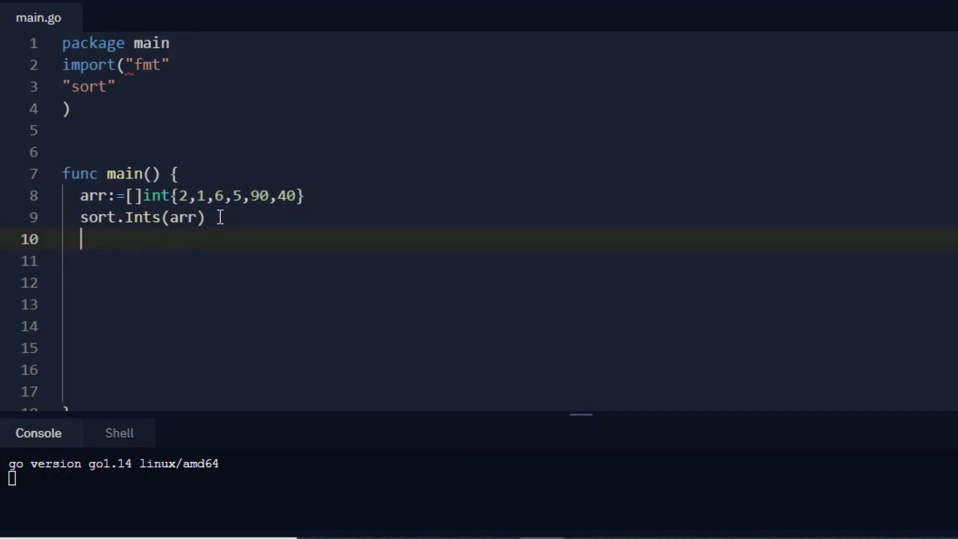
text(fmt)
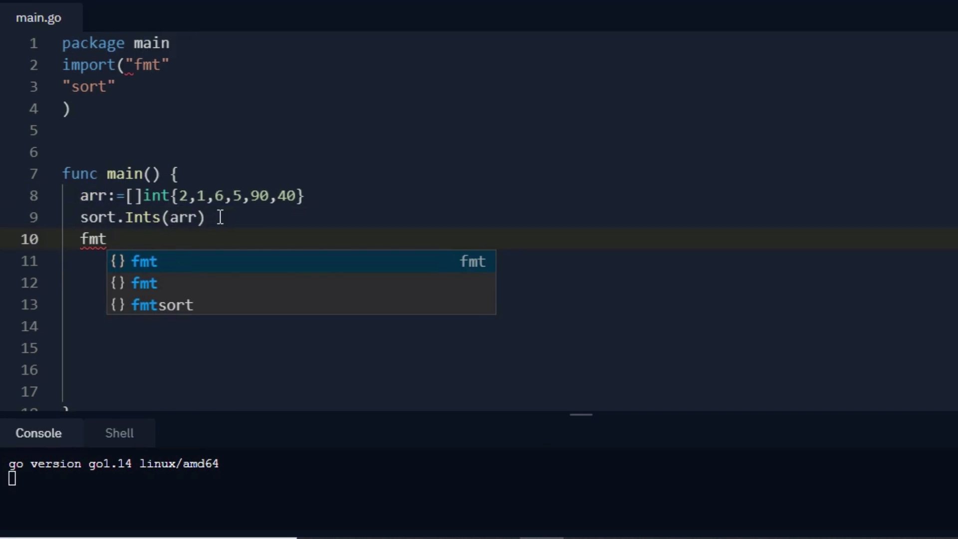
text(.Println()
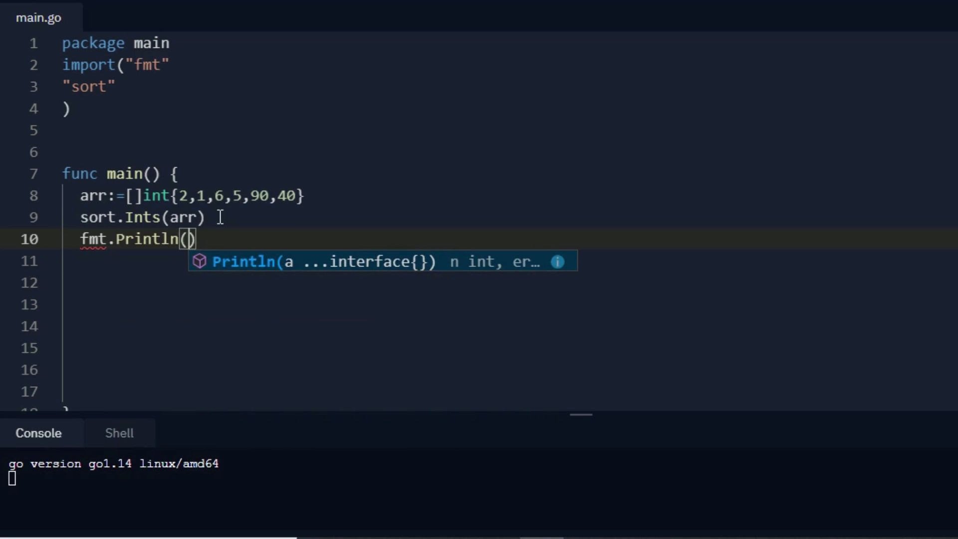
text(arr)
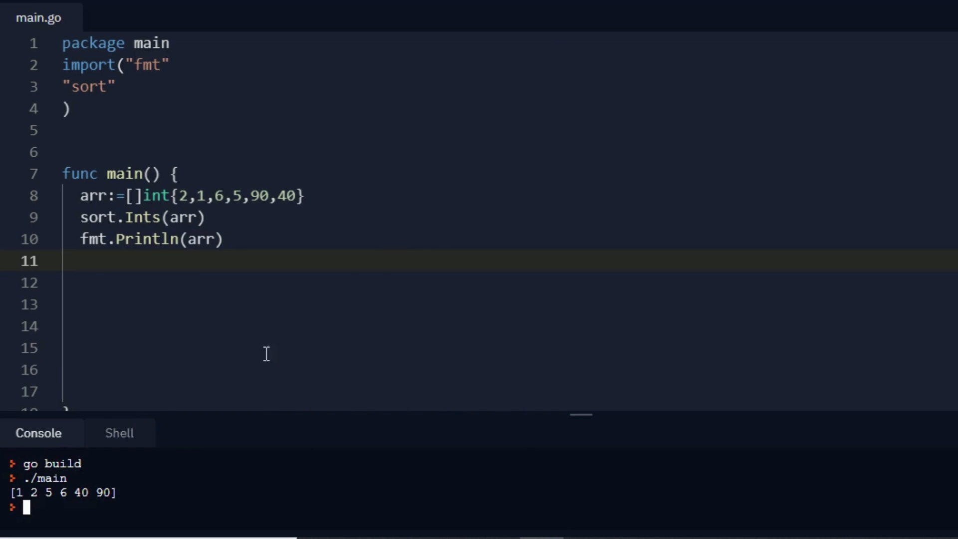
mouse_move(323, 205)
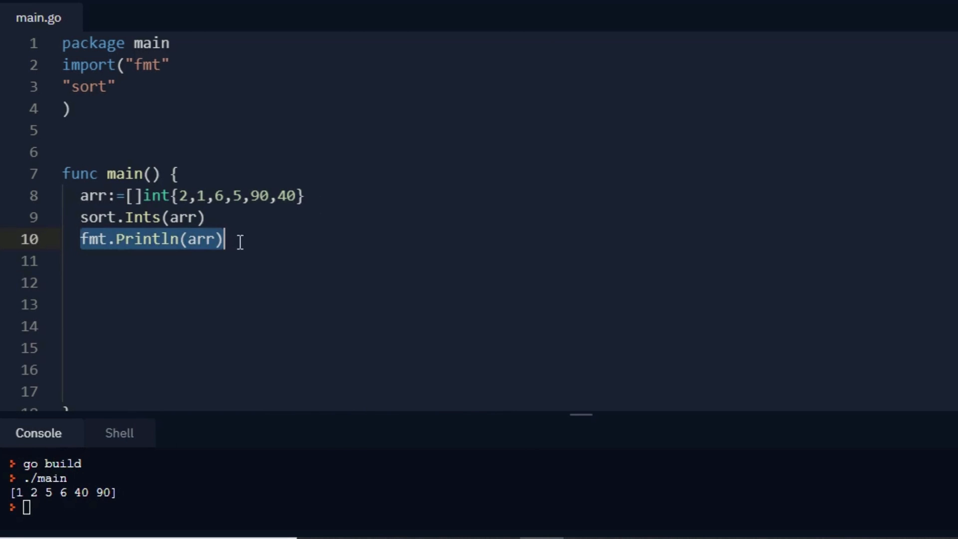
Paste a copy of fmt.Println(arr) above the sort.Ints call.
click(331, 196)
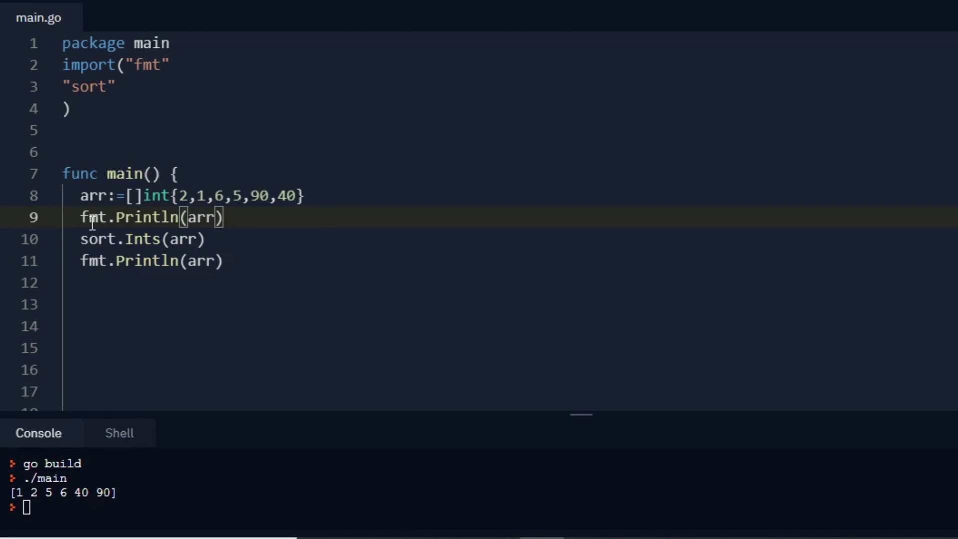
mouse_move(92, 223)
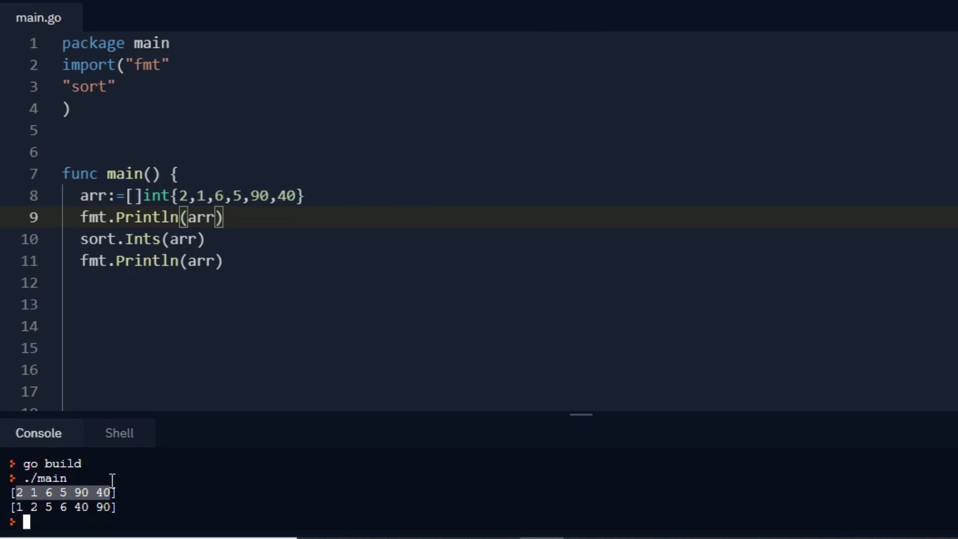
mouse_move(202, 288)
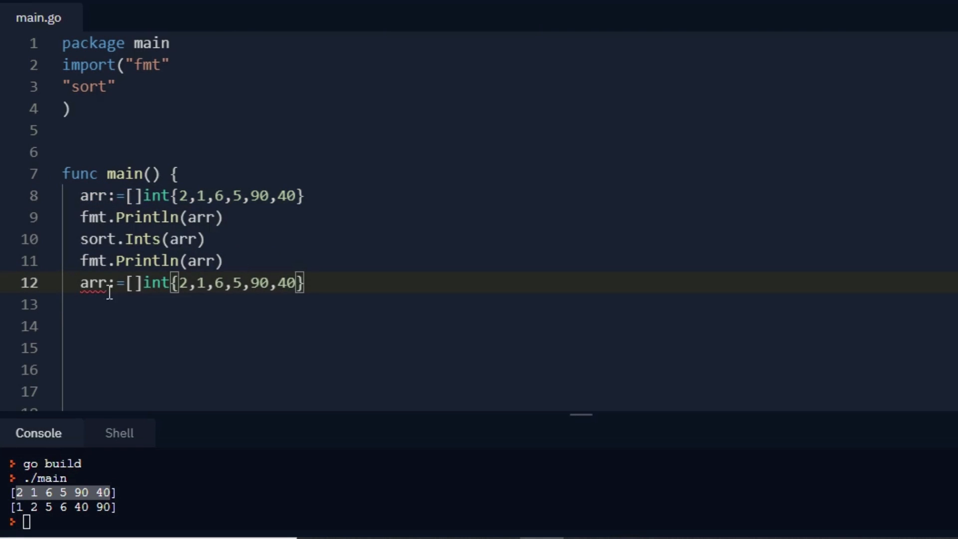
Change the duplicated declaration on line 12 to str := []string{"a","r","b"}.
double_click(91, 282)
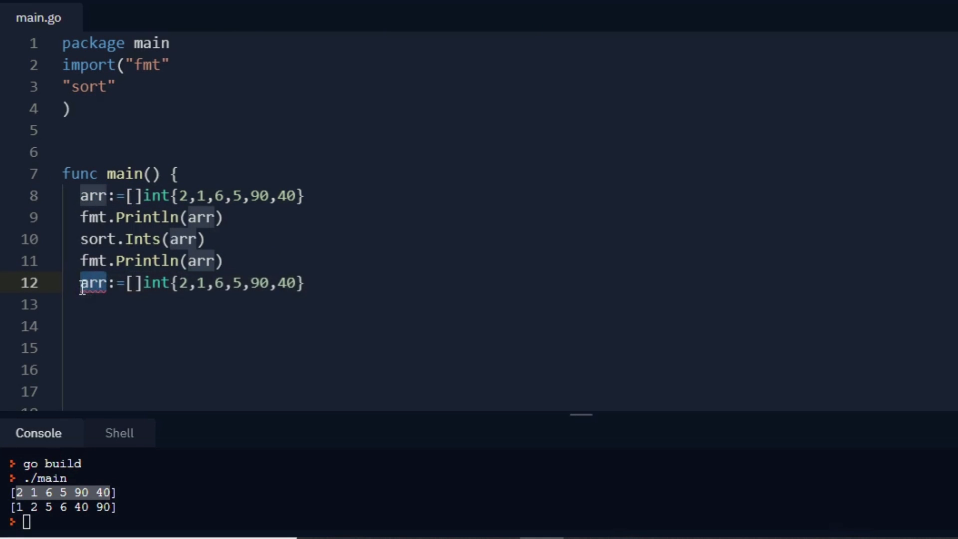
text(str)
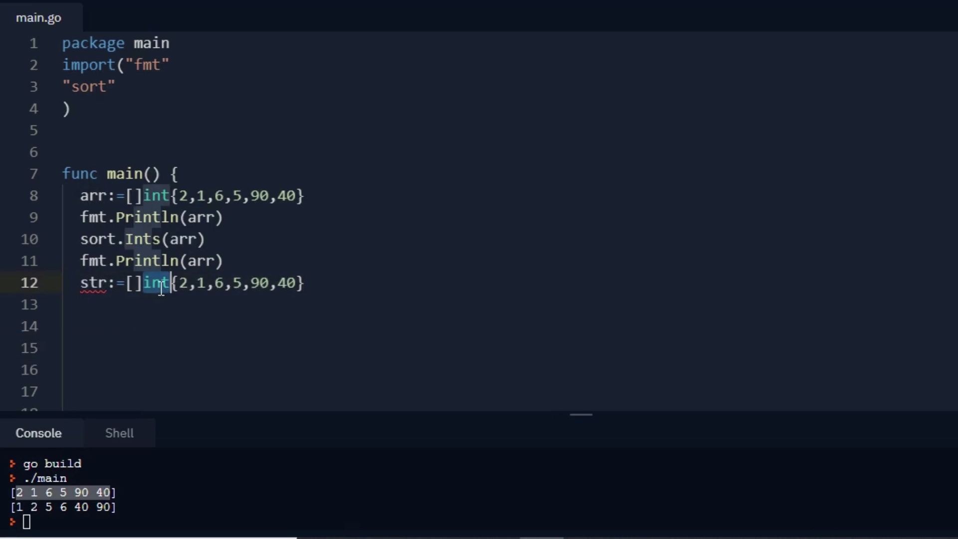
text(string)
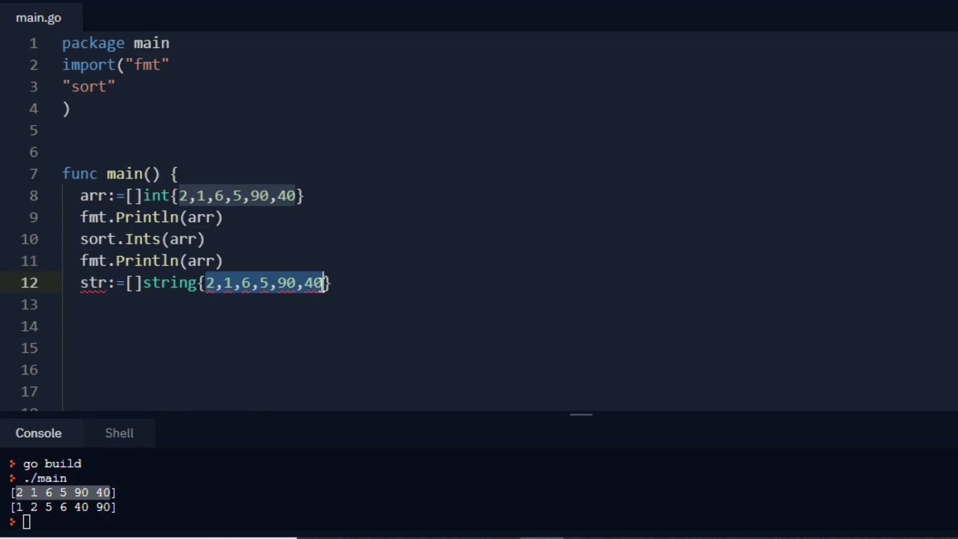
text("a")
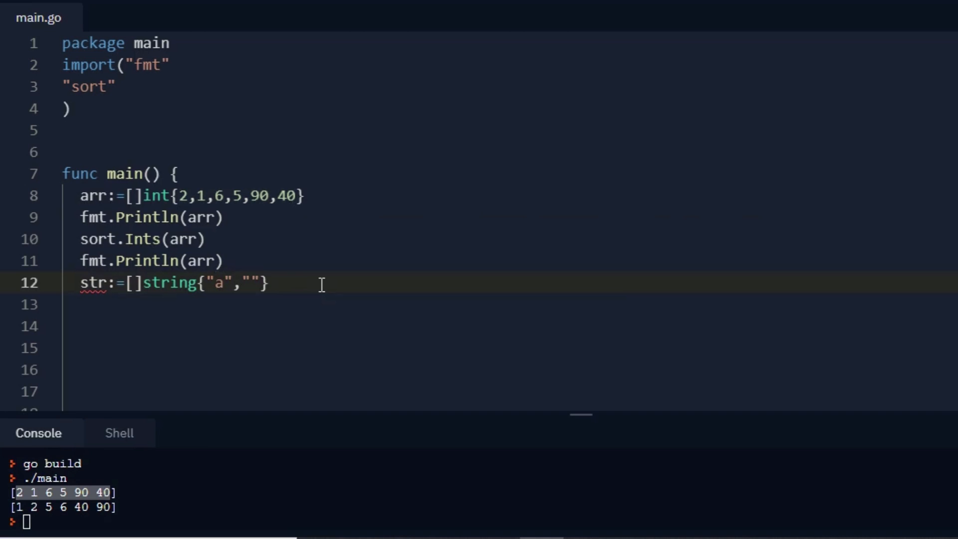
text("r",)
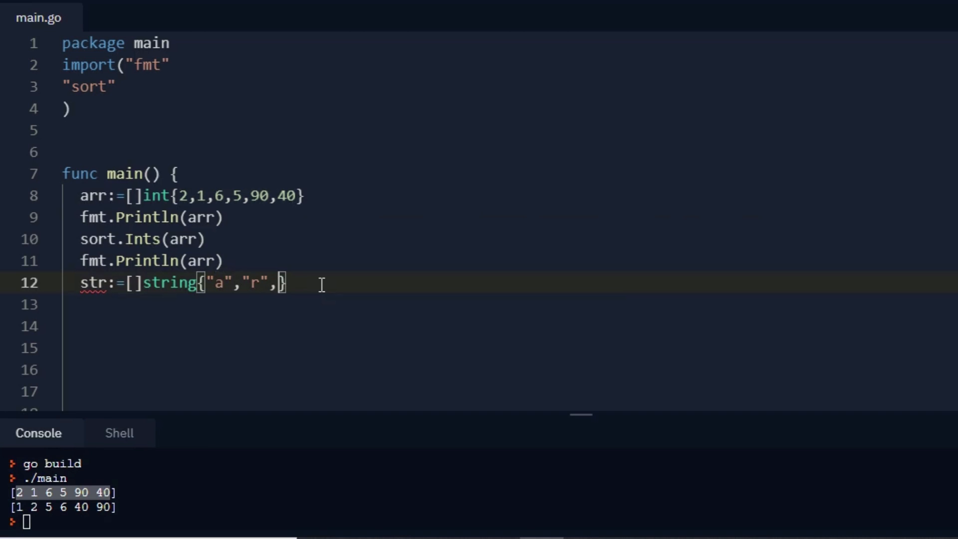
text("b")
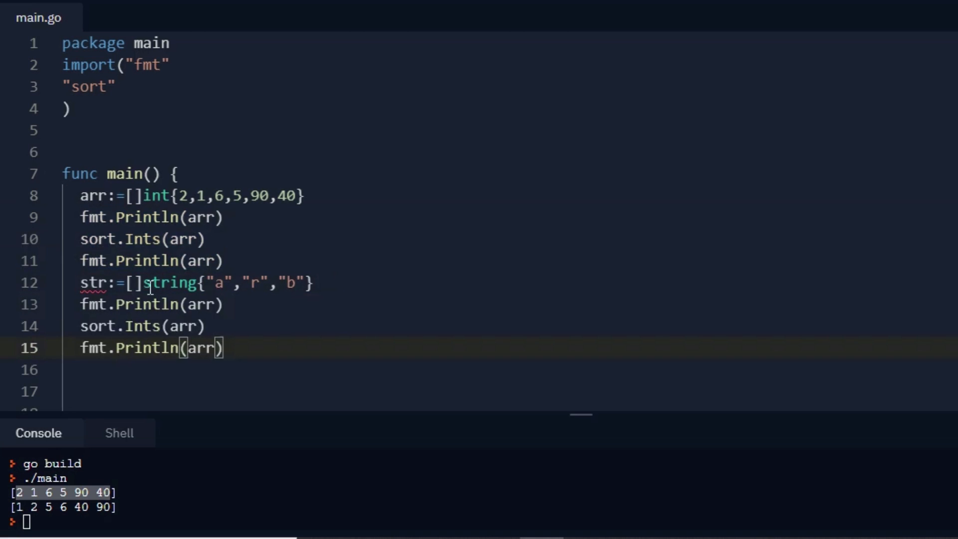
Replace arr with str in the copied lines and change sort.Ints to sort.Strings.
double_click(91, 282)
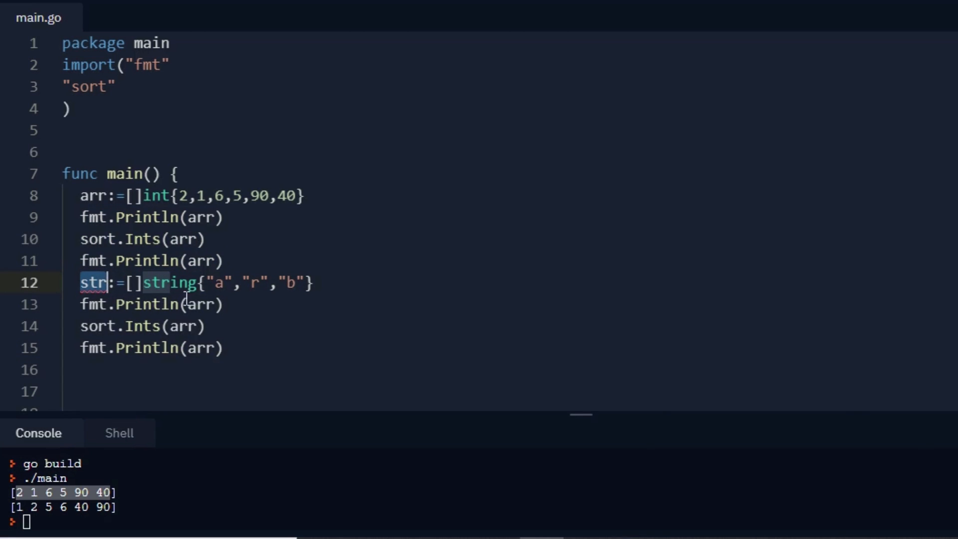
text(str)
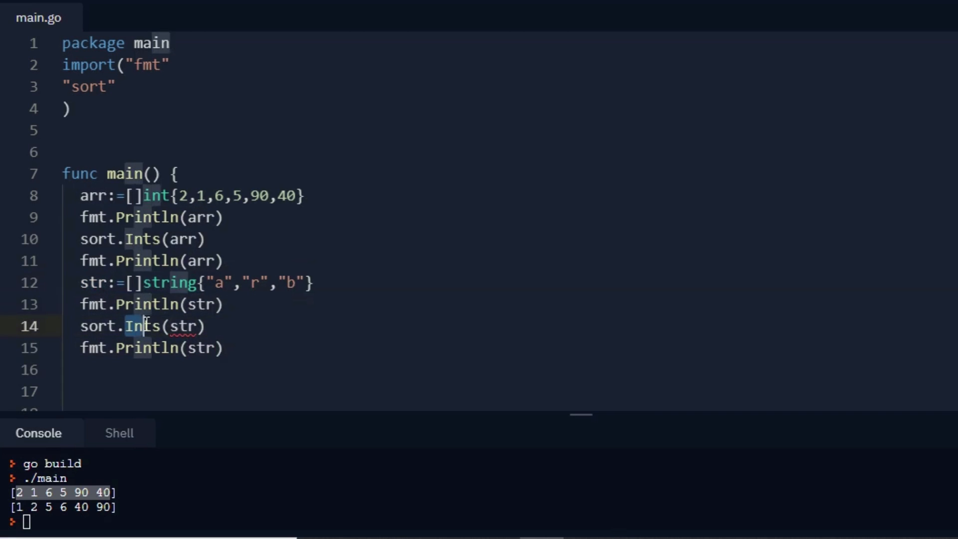
key(Backspace)
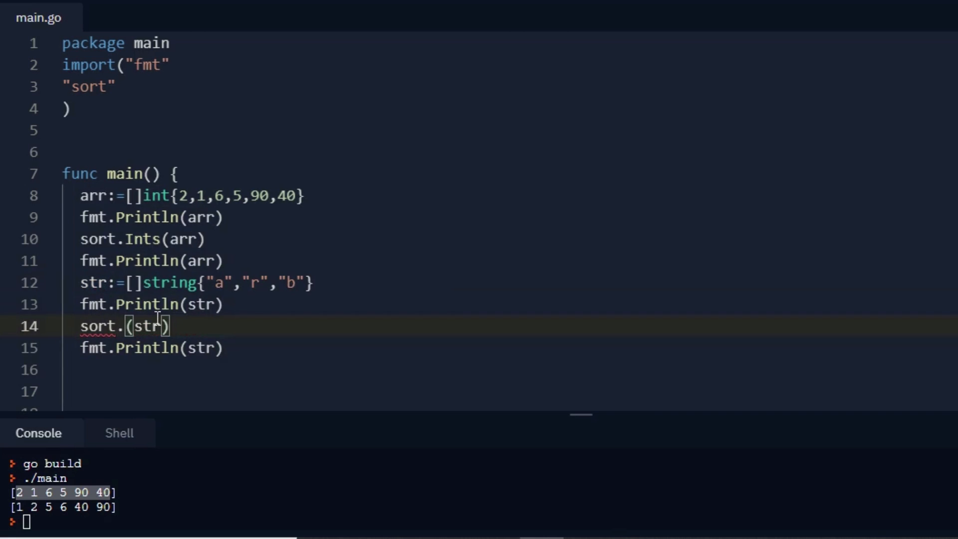
text(Strings(a)
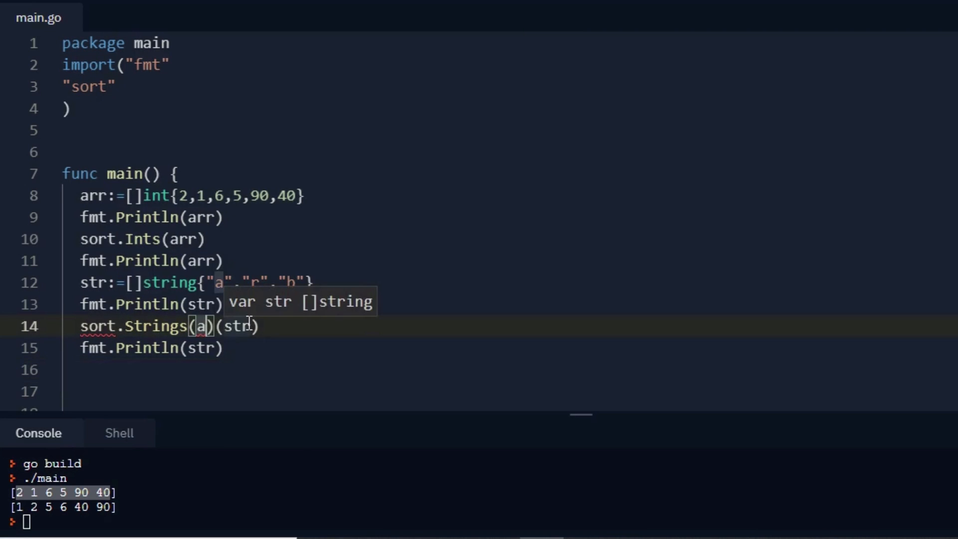
text(tr)
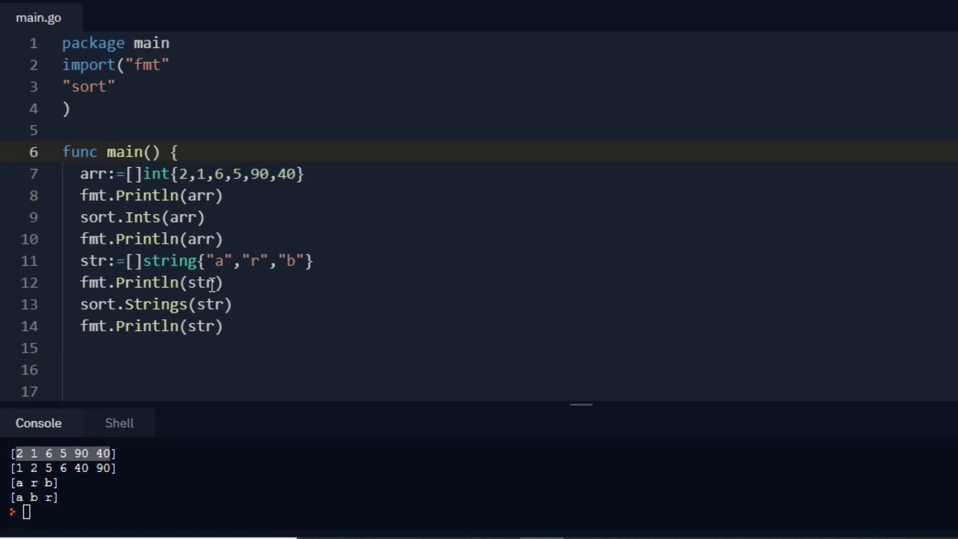
click(203, 283)
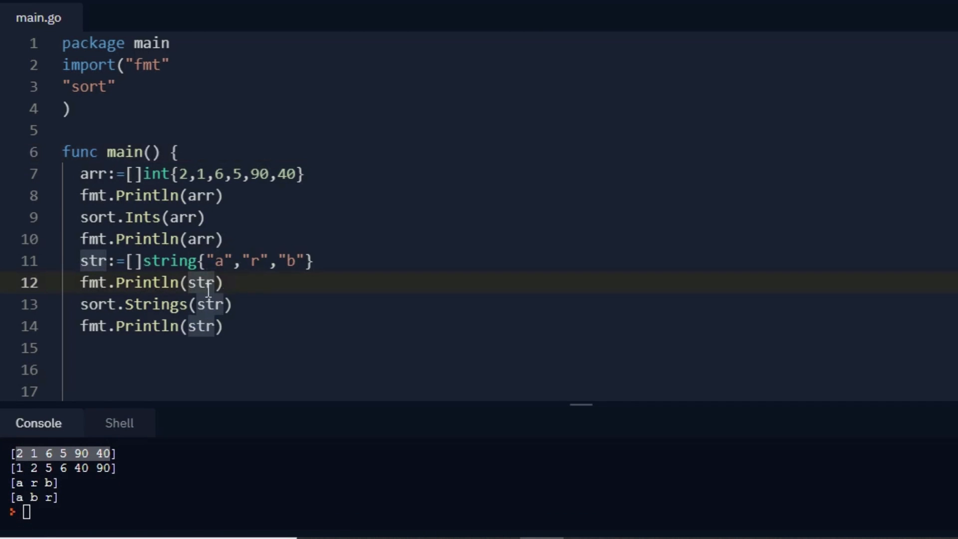
double_click(205, 283)
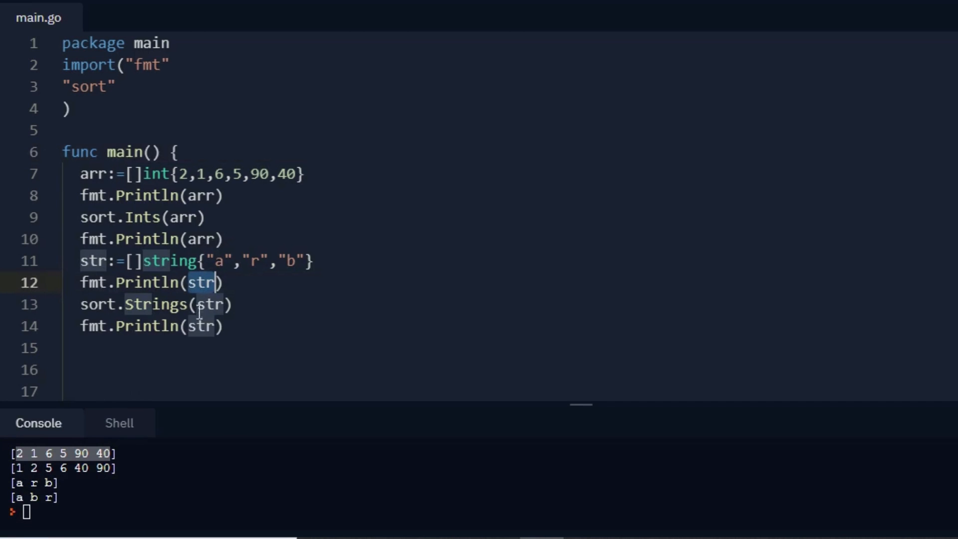
click(226, 326)
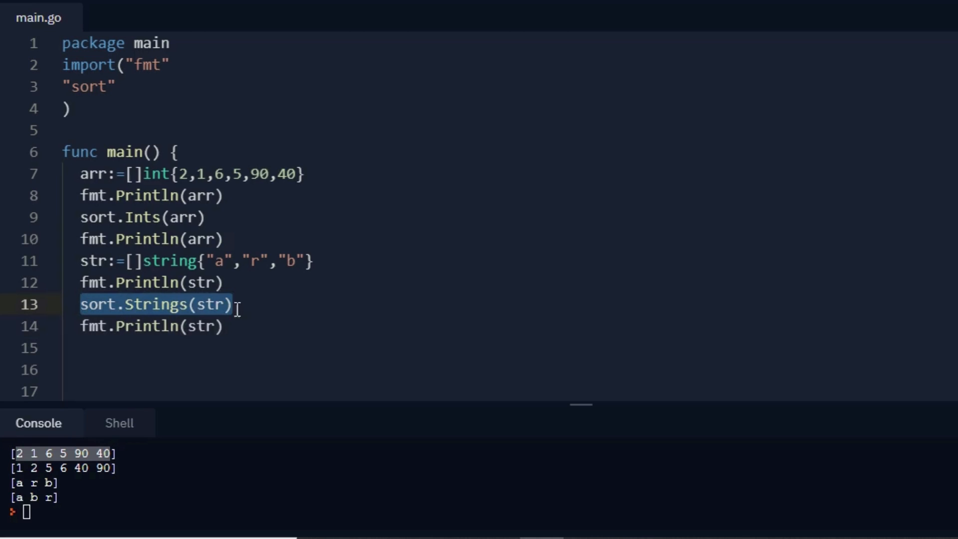
mouse_move(148, 294)
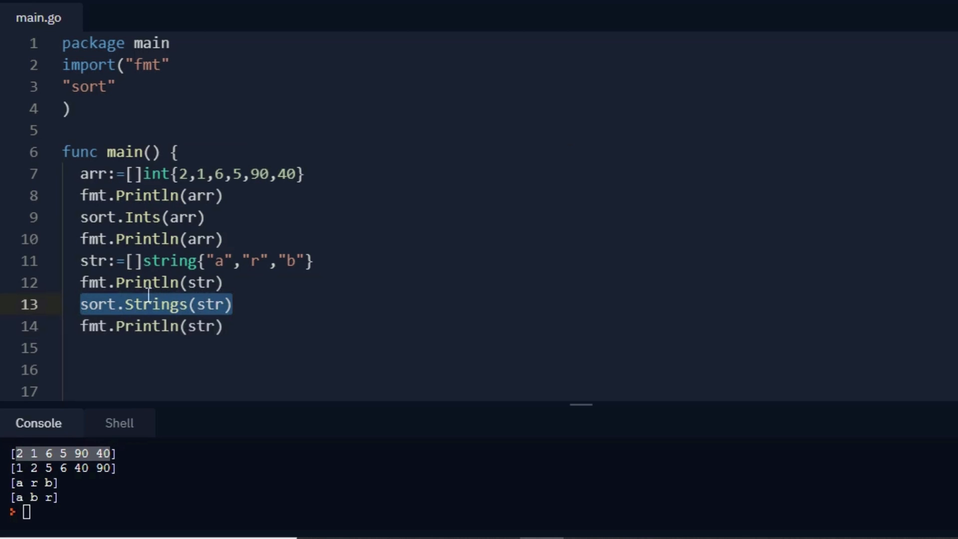